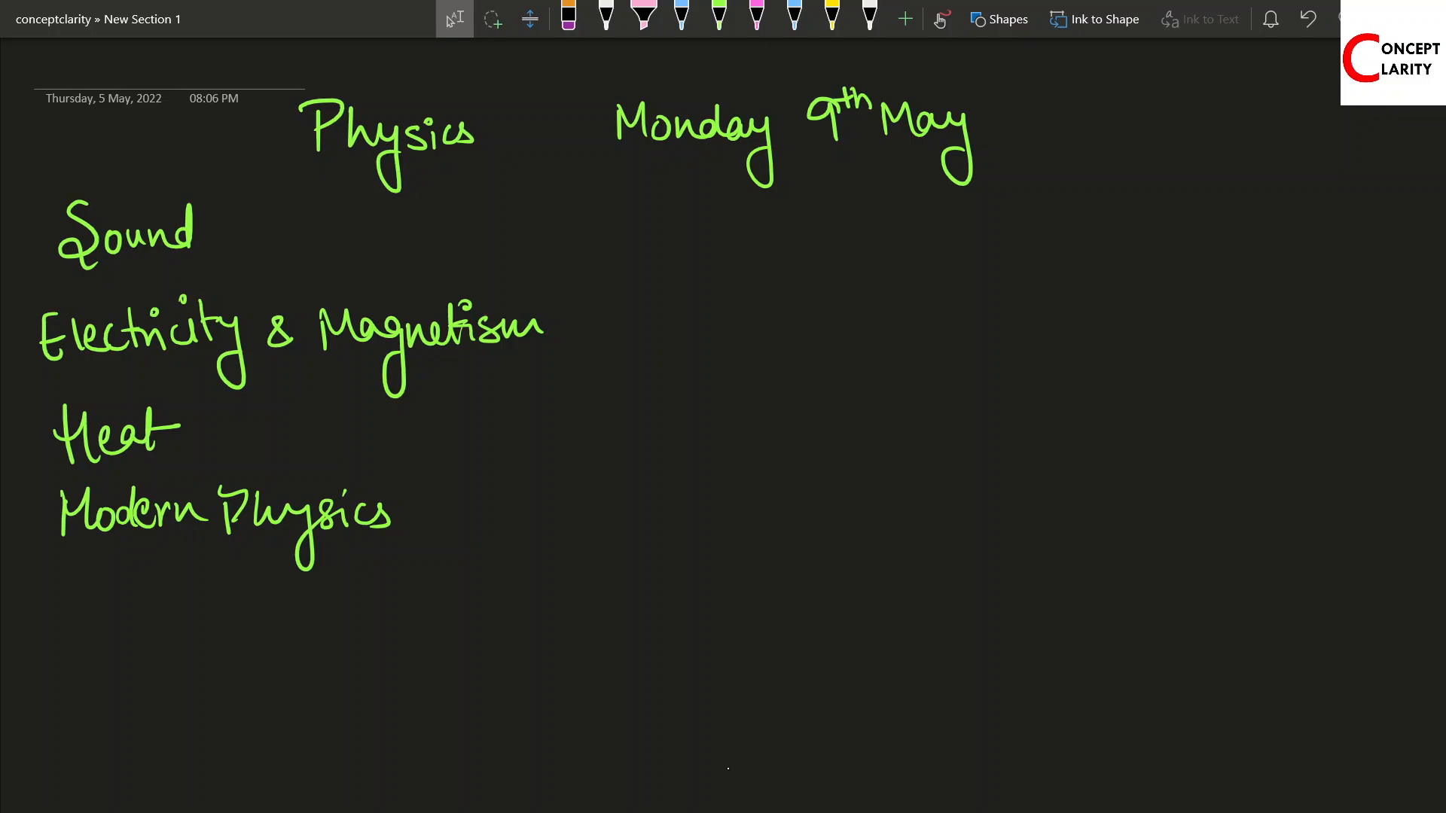
- Switch to the blue pen to bracket the first three chapters under '11 am 7th May'
left_click(681, 18)
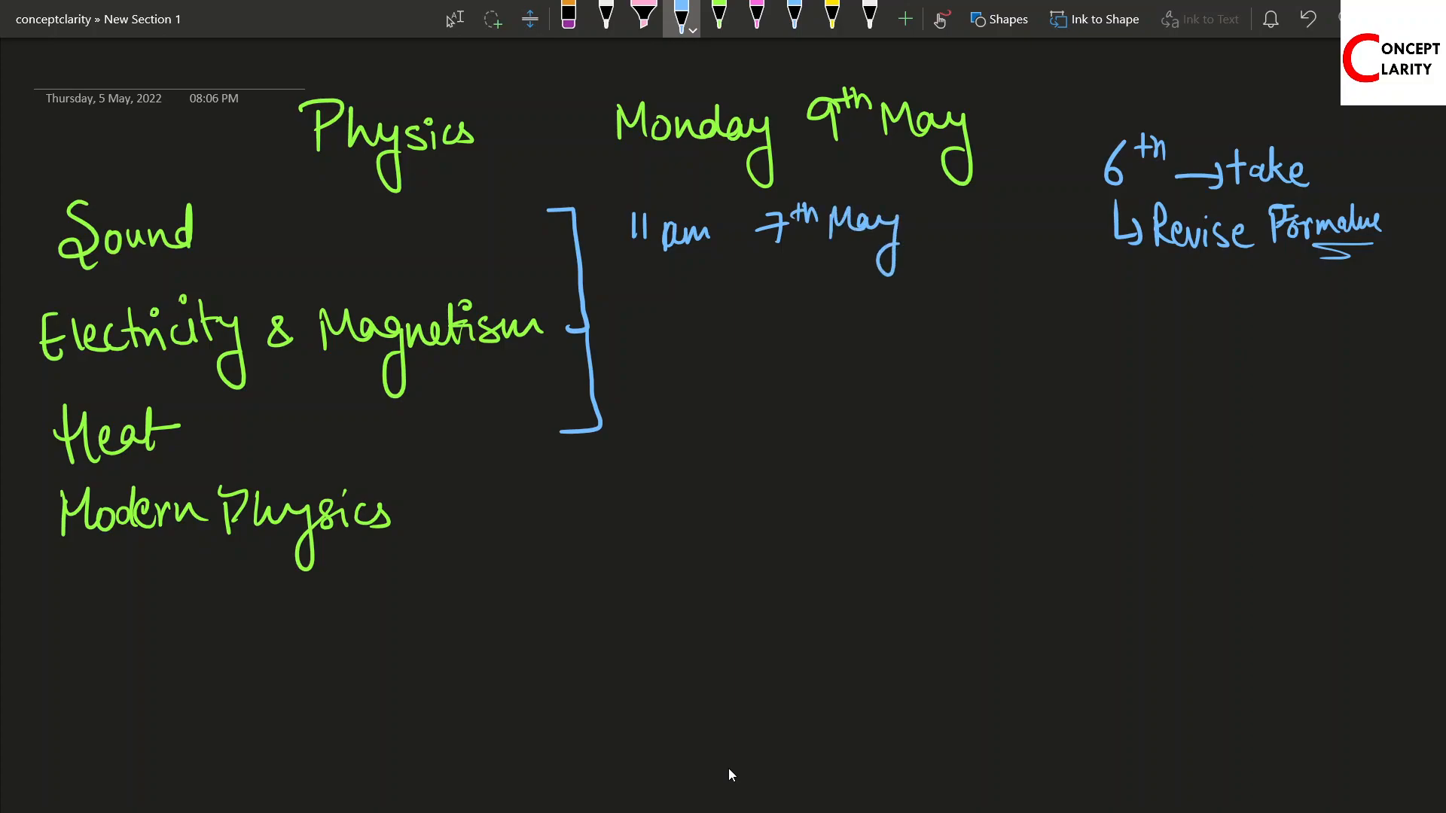
- Handwrite '— 11–1:30pm' beside Sound, '— 2÷5' off the bracket and '— 7—9' after Heat
left_click_drag(244, 229, 304, 222)
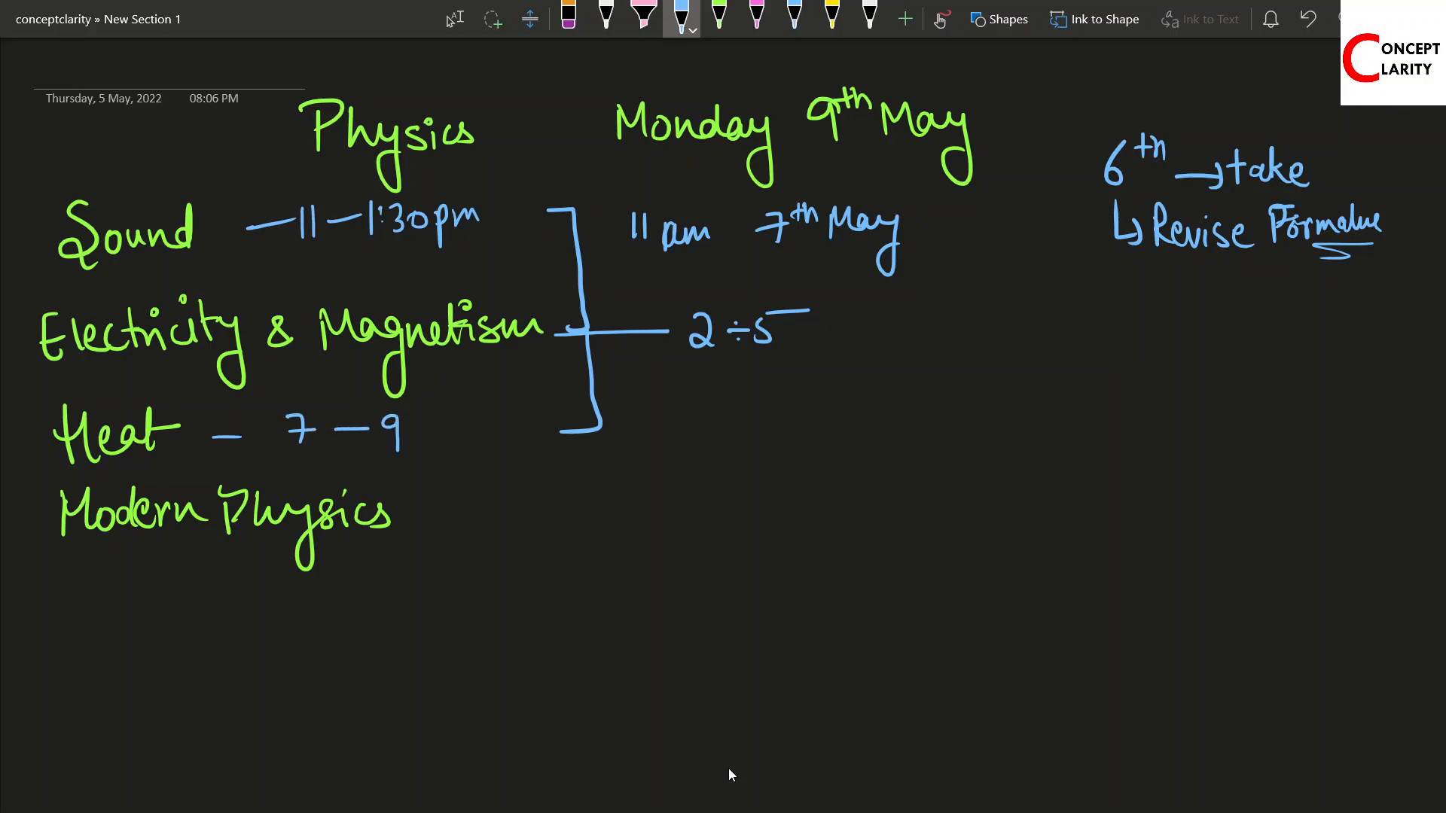
- Complete Heat's slot as '7–9pm' and write '— Sunday 11am –1pm' after Modern Physics
type("pm")
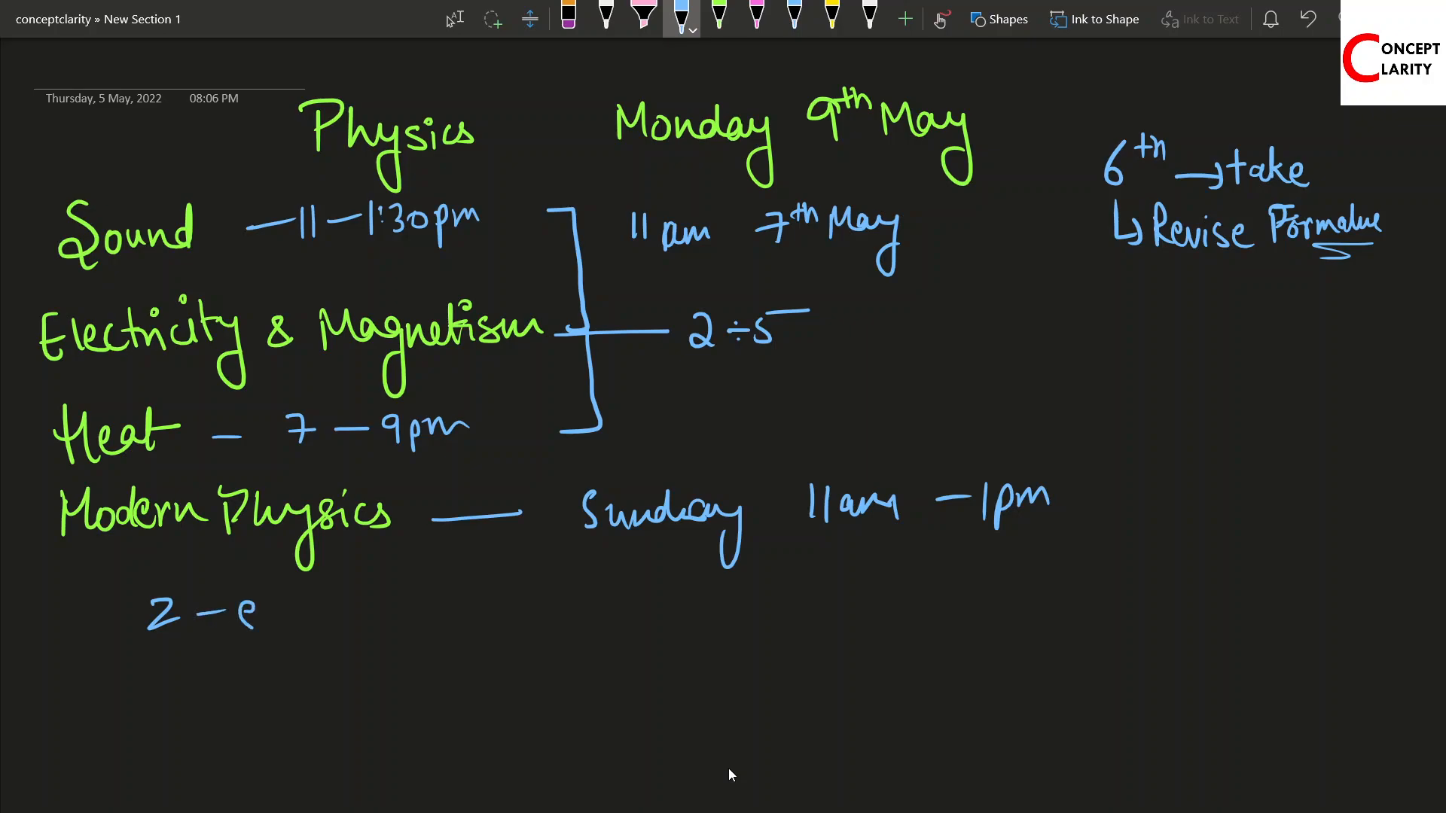
- Write '2 – evening → Revision Keywords, Formula, Numerical, Concepts' with the items underlined
type("evening → Revision Keywords, Formula, Numerical")
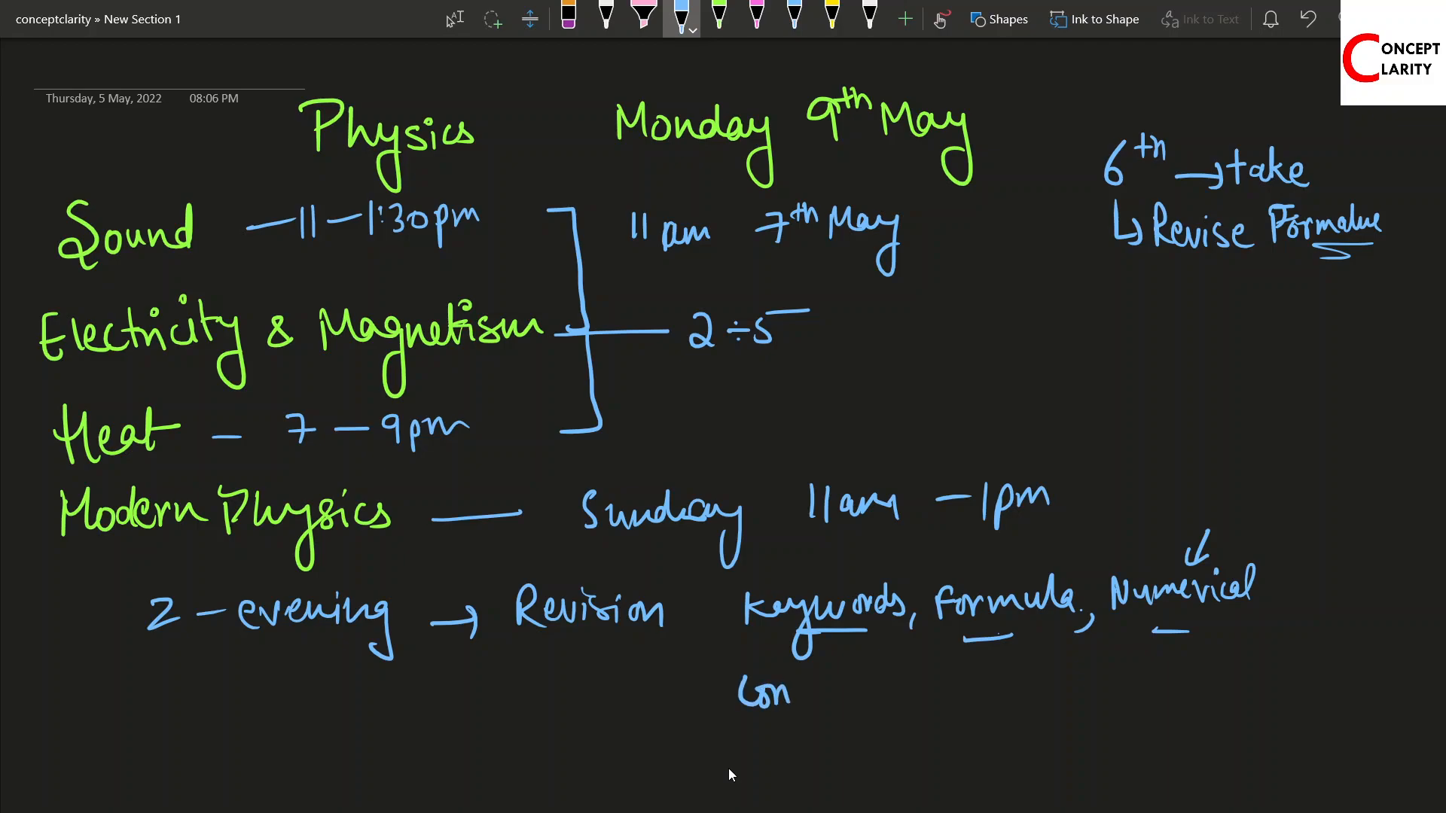
type("Concepts")
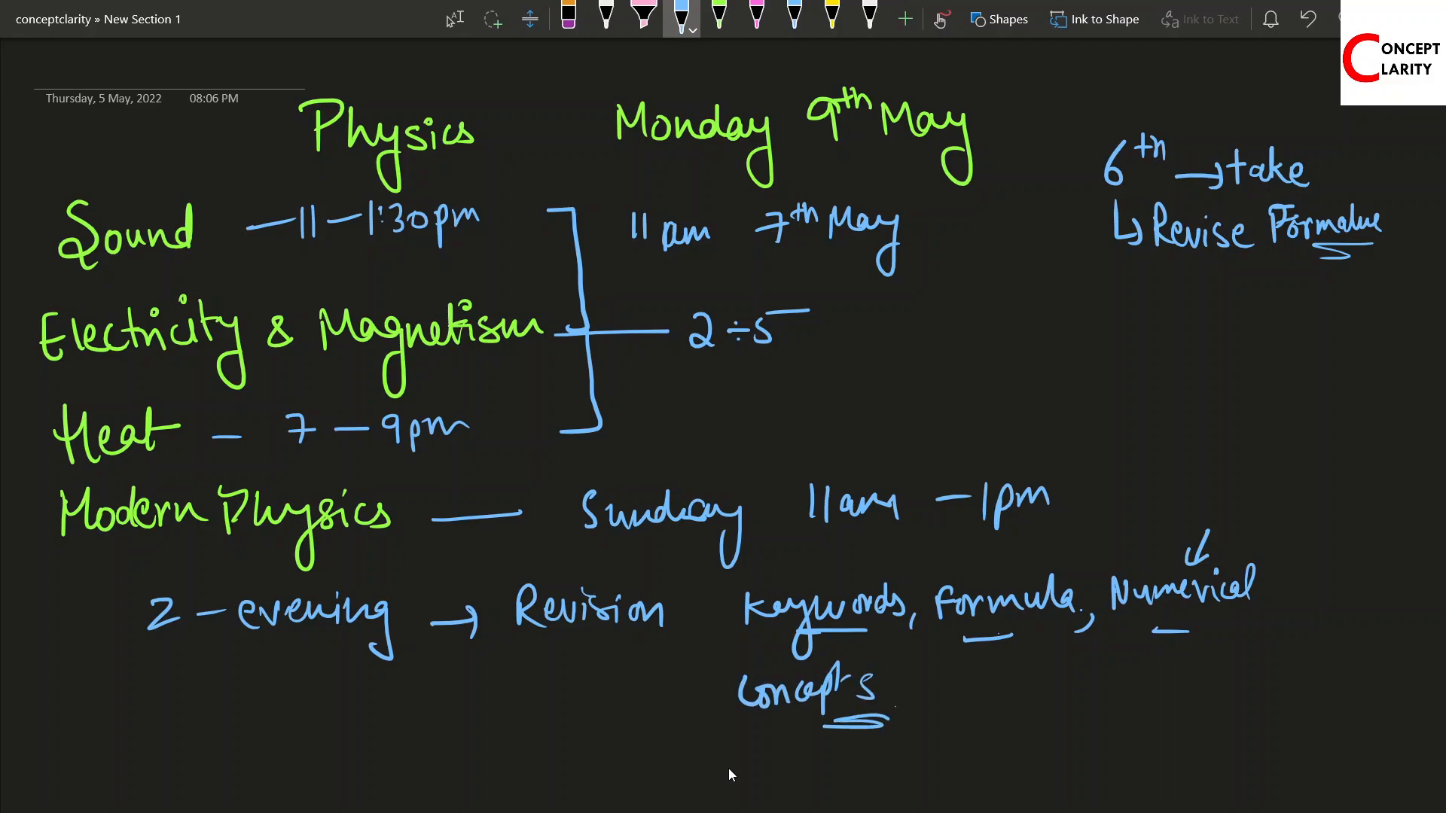